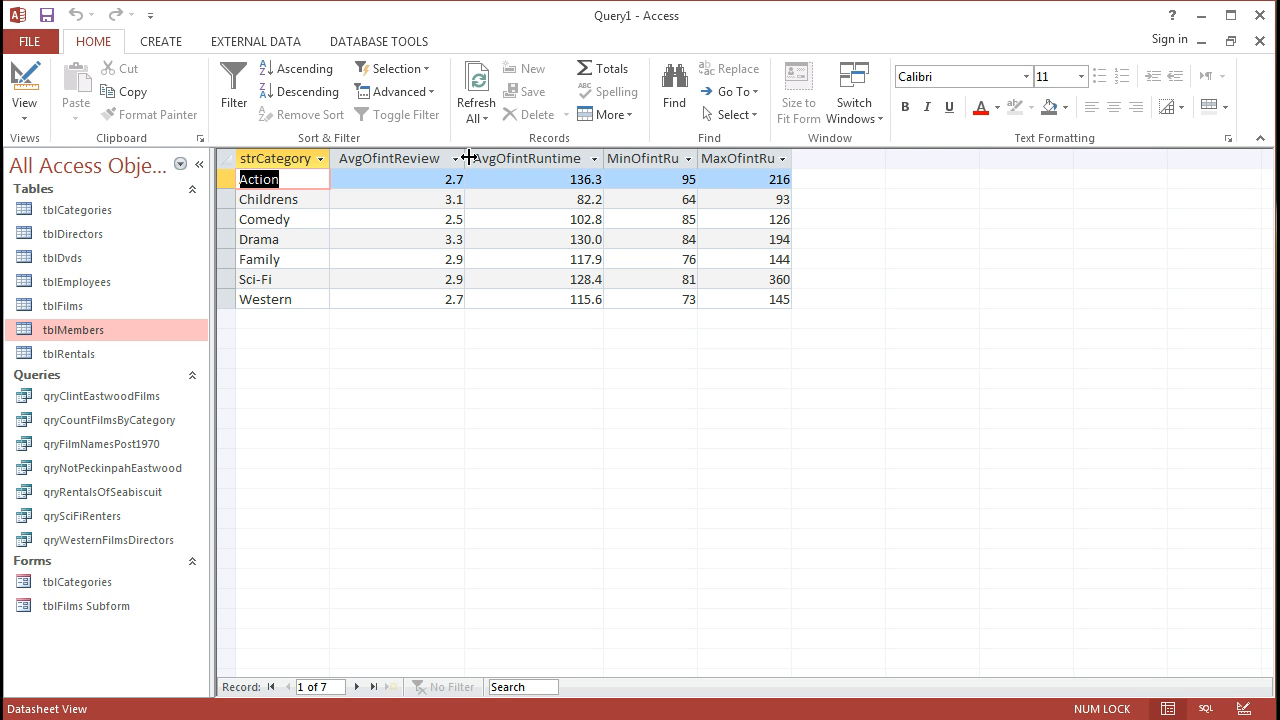
Switch the category totals query from its results datasheet into Design View
{"action": "left_click", "coordinate": [24, 90]}
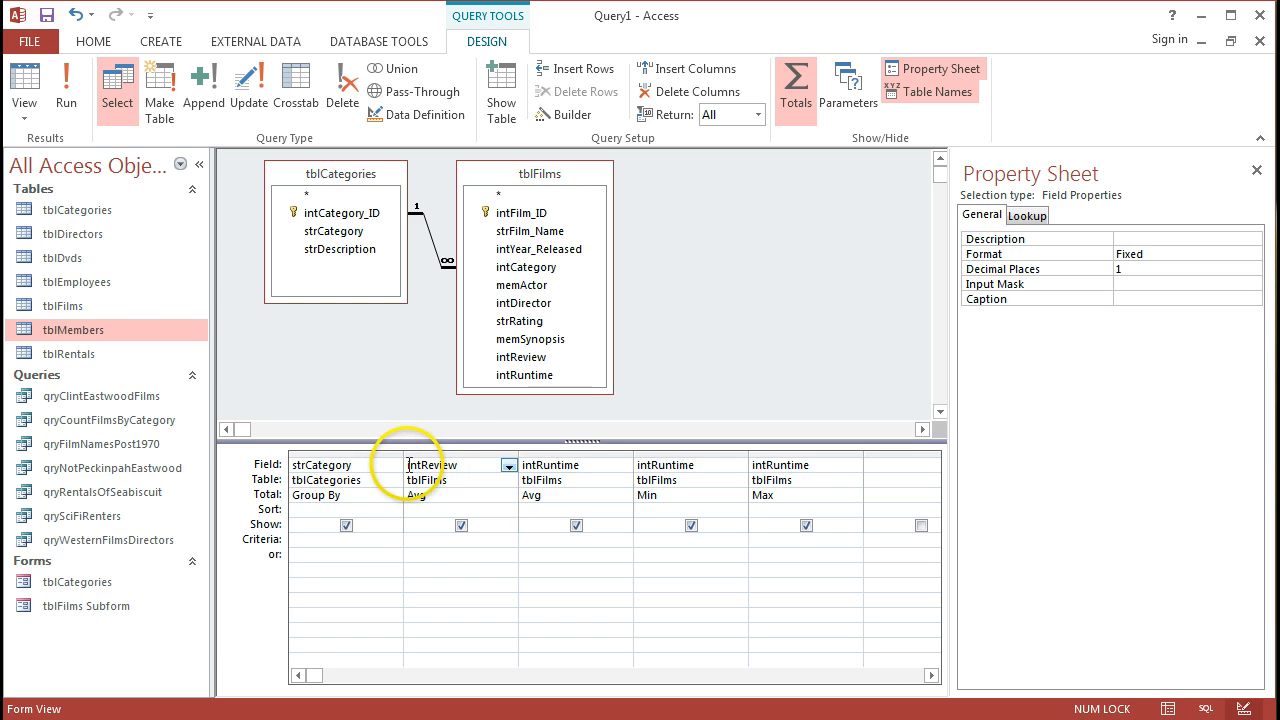
Alias the intReview field as 'Average Review' in the design grid's Field row
{"action": "left_click", "coordinate": [461, 525]}
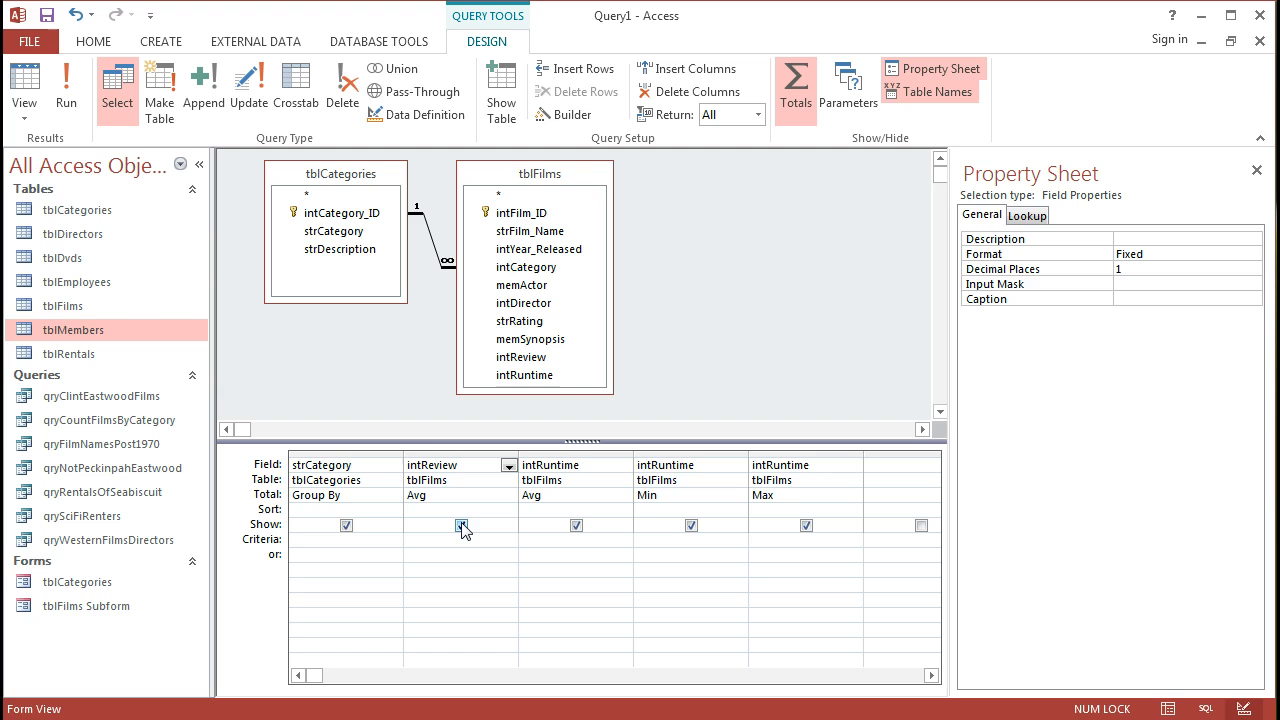
{"action": "type", "text": "Aven"}
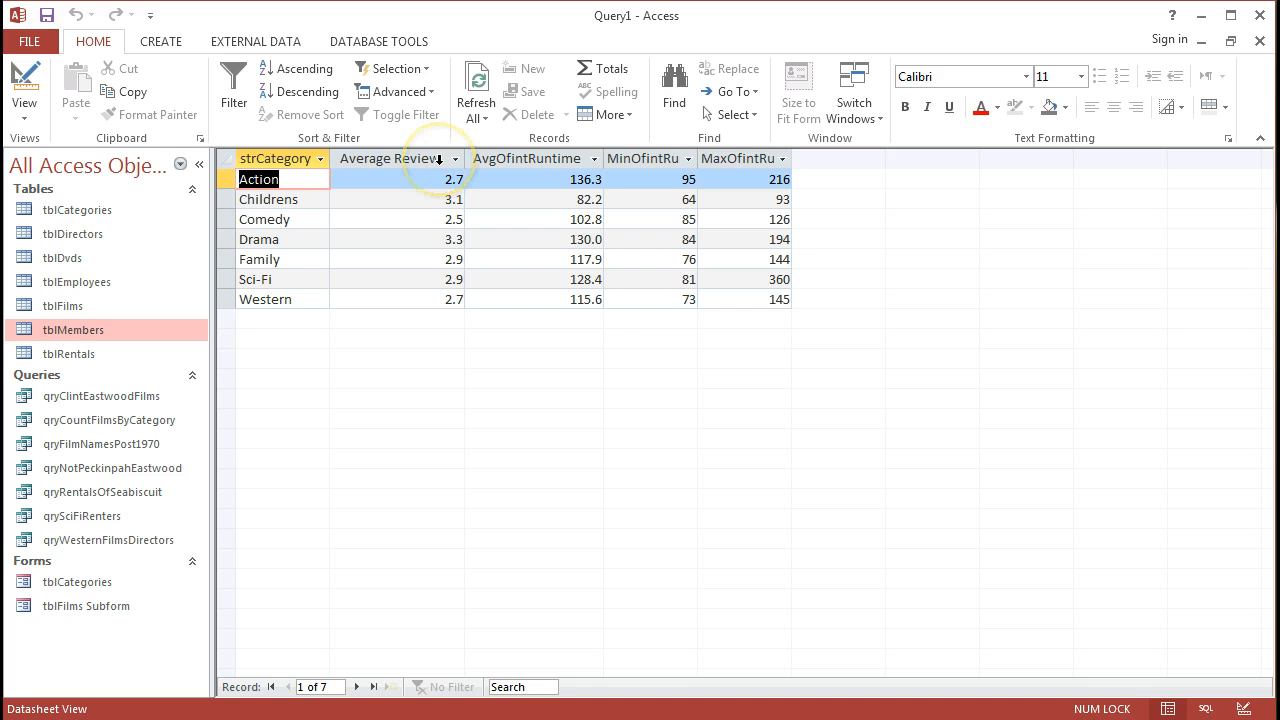
Alias the remaining fields Film Category, Average Runtime, Min Runtime, Max Runtime and show the results
{"action": "left_click", "coordinate": [24, 90]}
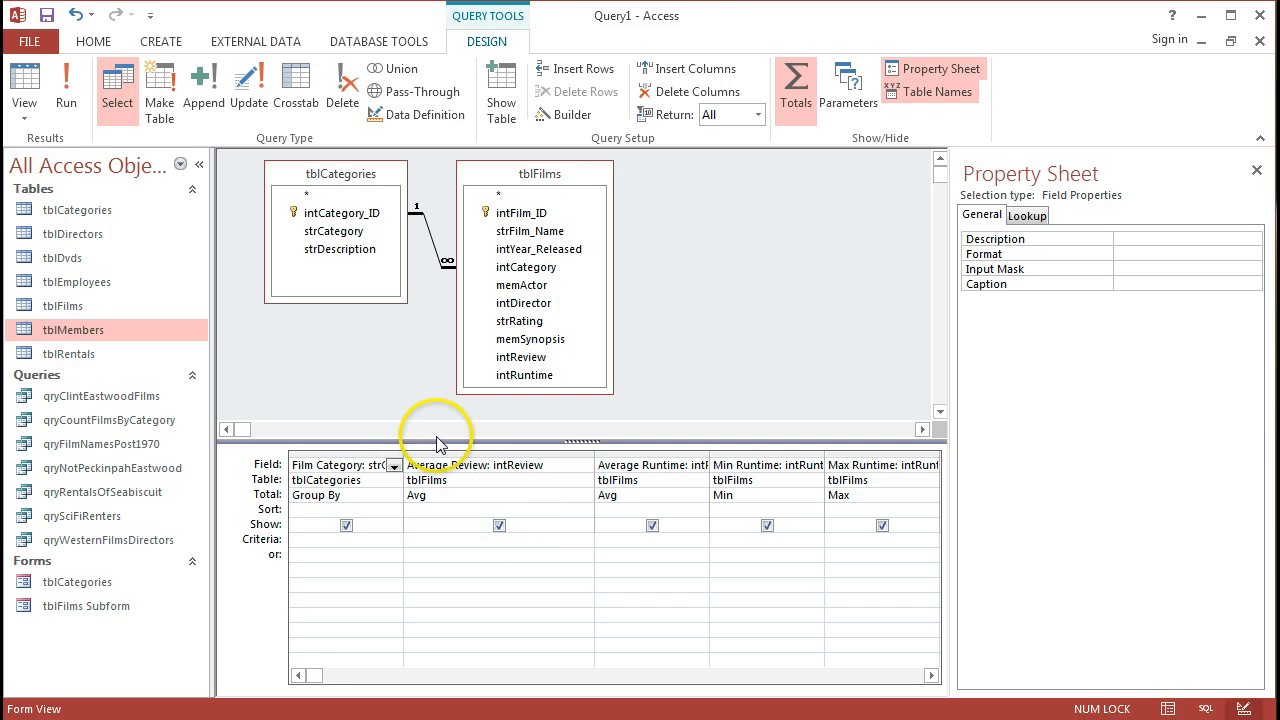
{"action": "left_click", "coordinate": [24, 85]}
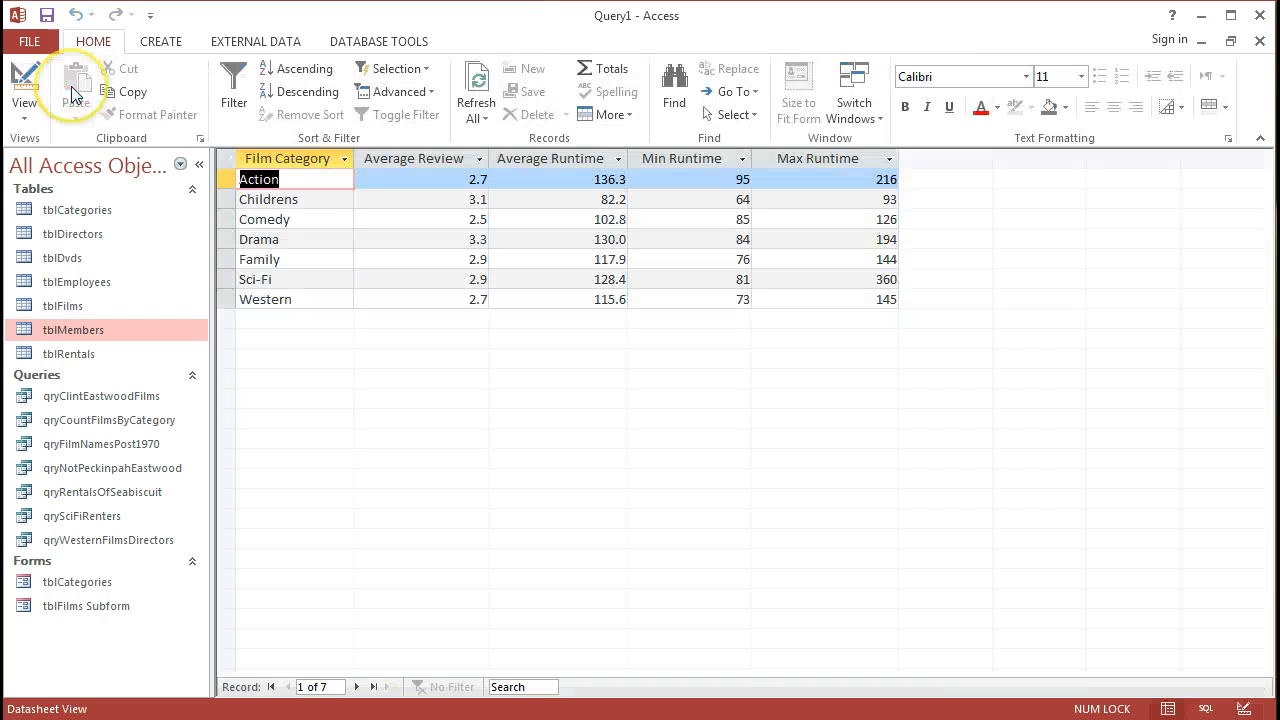